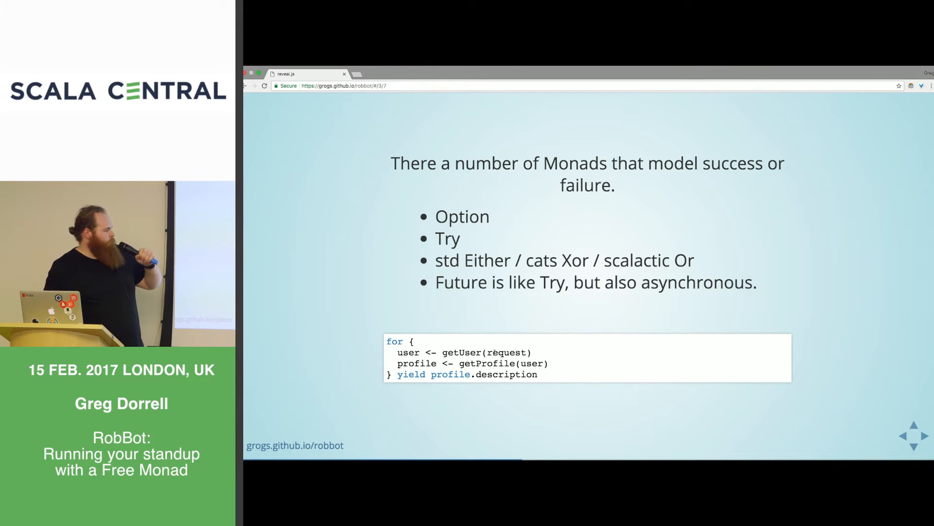
Double-click text on the slide listing Option, Try, Either/Xor/Or and Future.
double_click(461, 352)
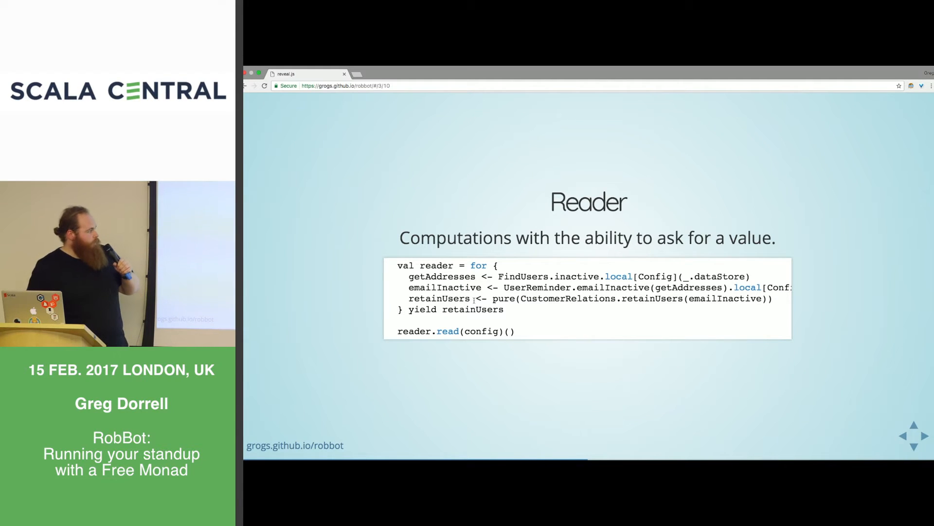
Highlight 'read' and the neighbouring word in the Reader slide's code sample.
double_click(447, 331)
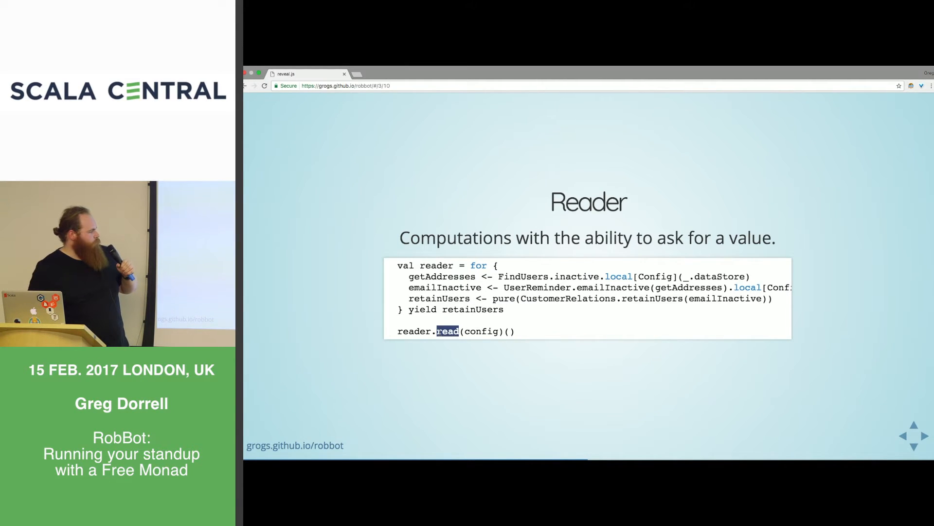
double_click(480, 330)
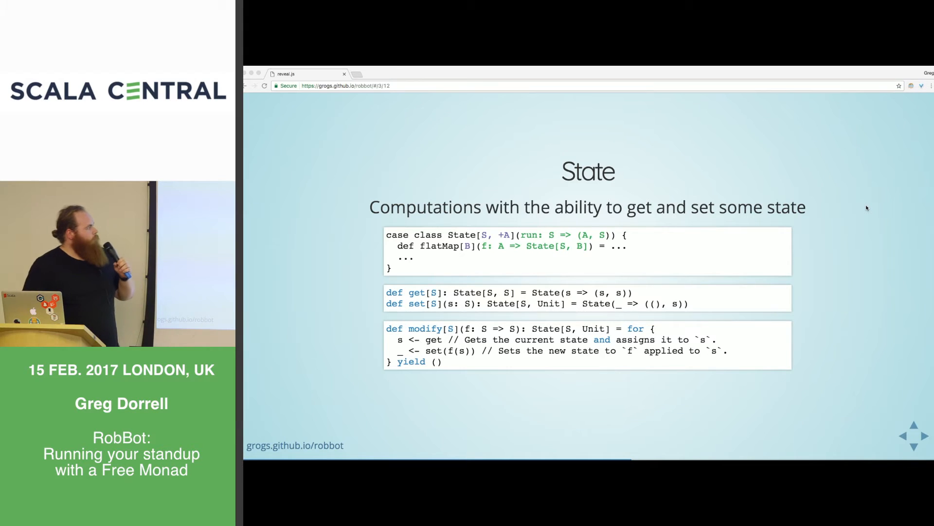
mouse_move(816, 188)
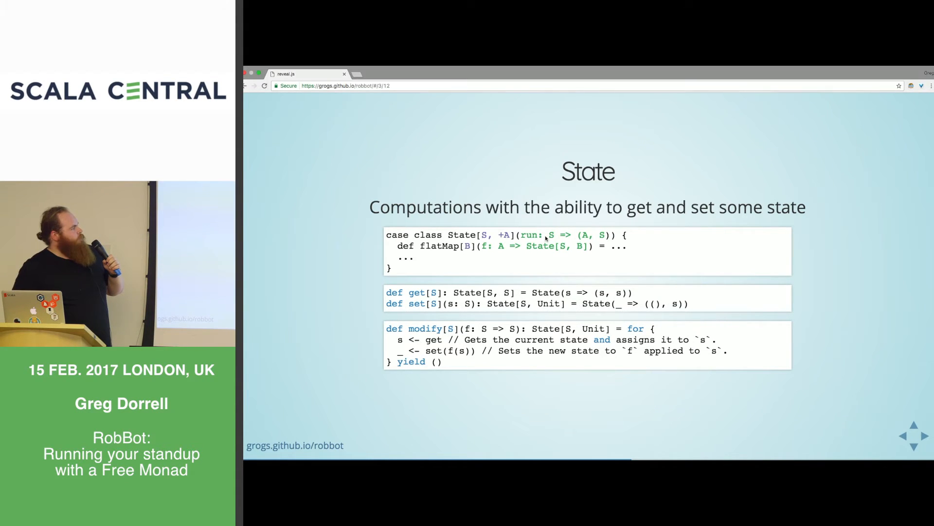
double_click(552, 235)
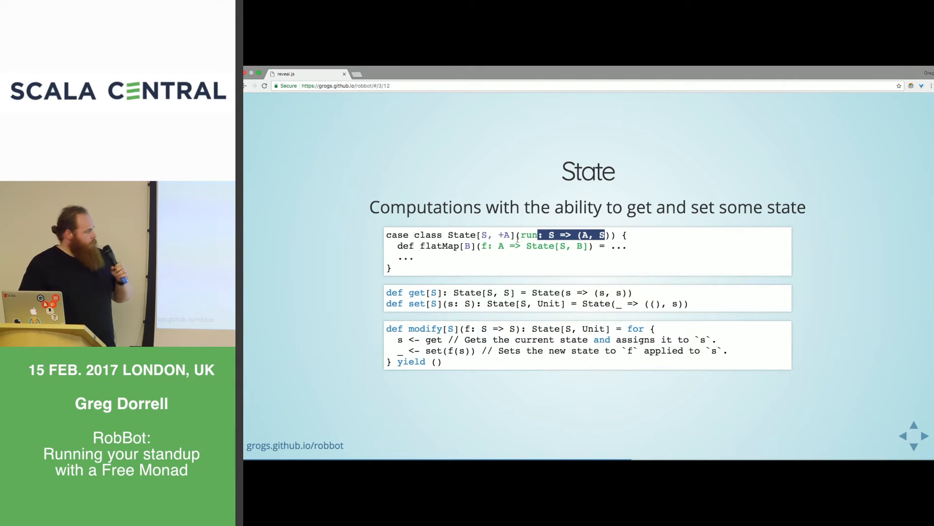
mouse_move(460, 326)
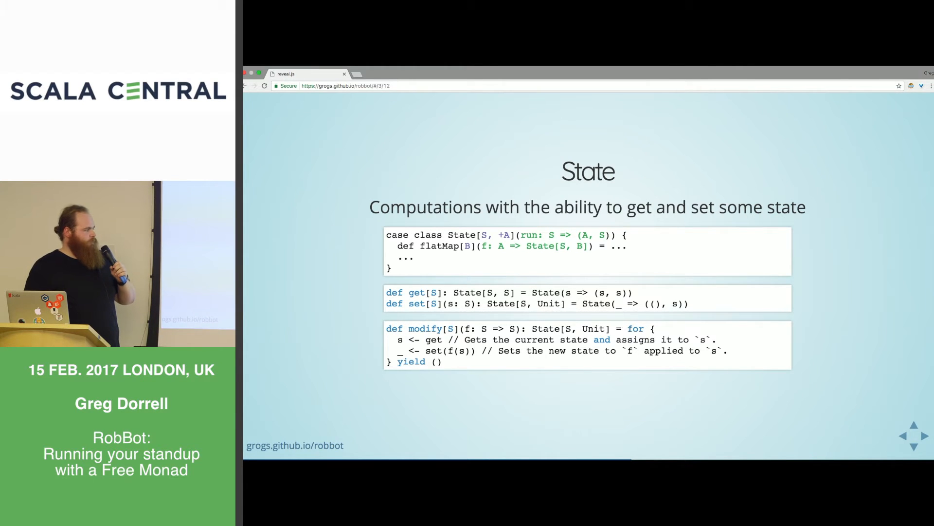
left_click_drag(632, 328, 625, 350)
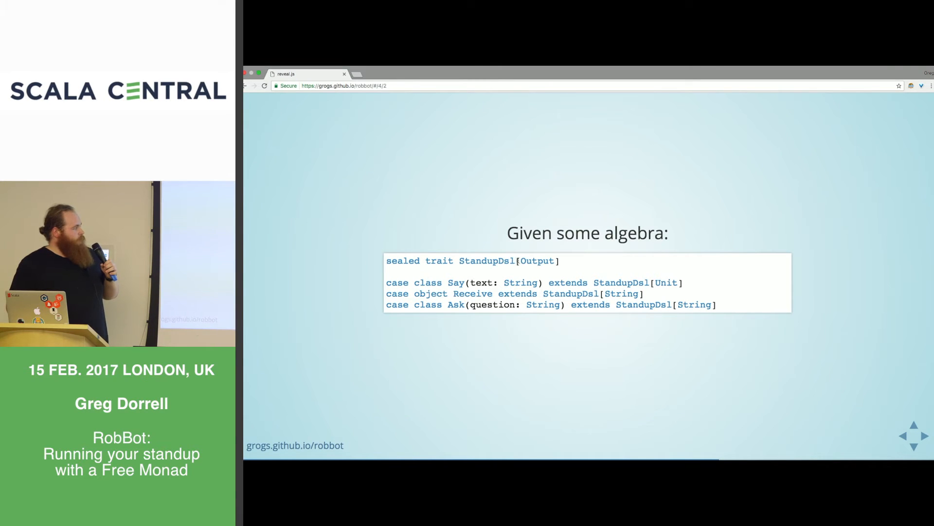
Double-click code on the 'Given some algebra:' StandupDsl slide.
double_click(537, 260)
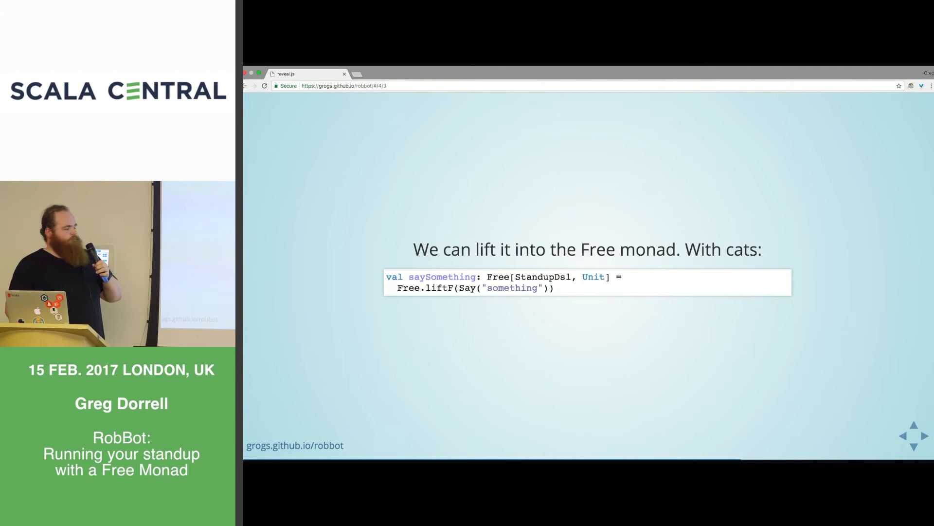
Highlight code on the Free.liftF lifting slide, then click its lower-right corner.
double_click(498, 276)
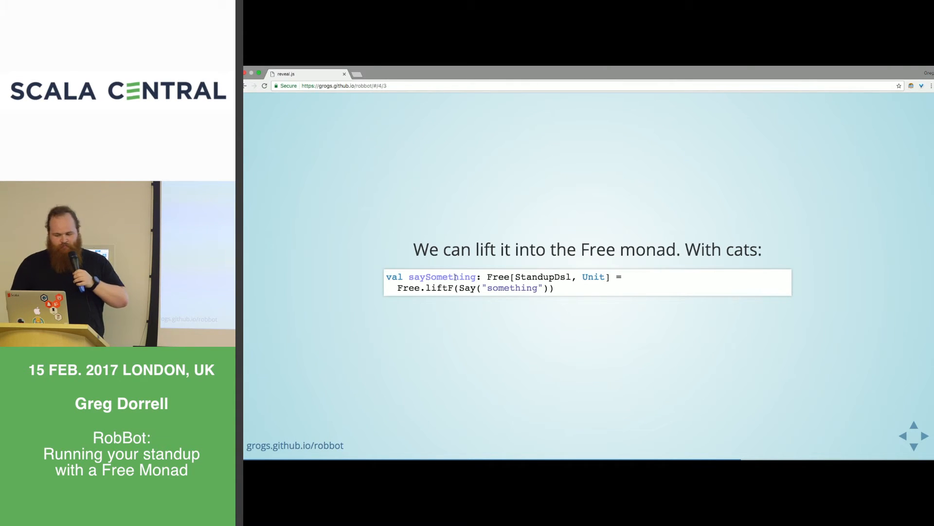
left_click(917, 447)
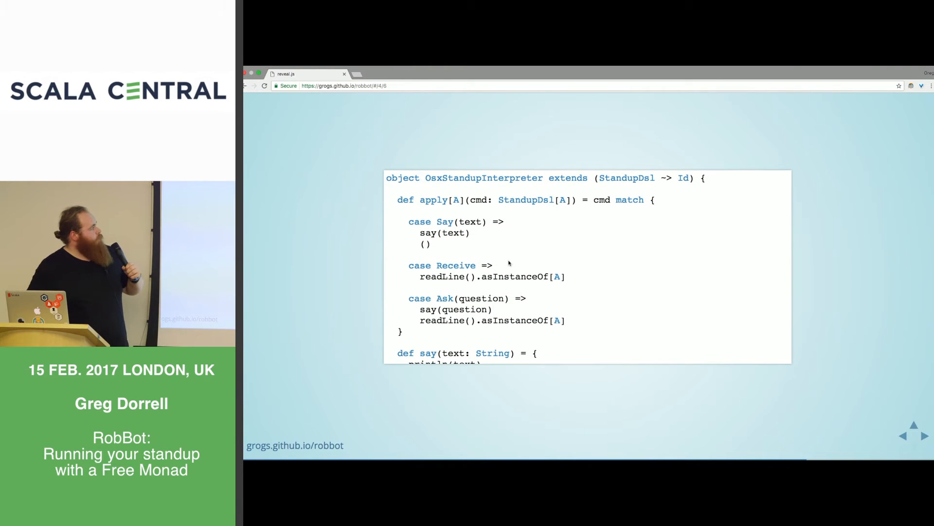
mouse_move(502, 238)
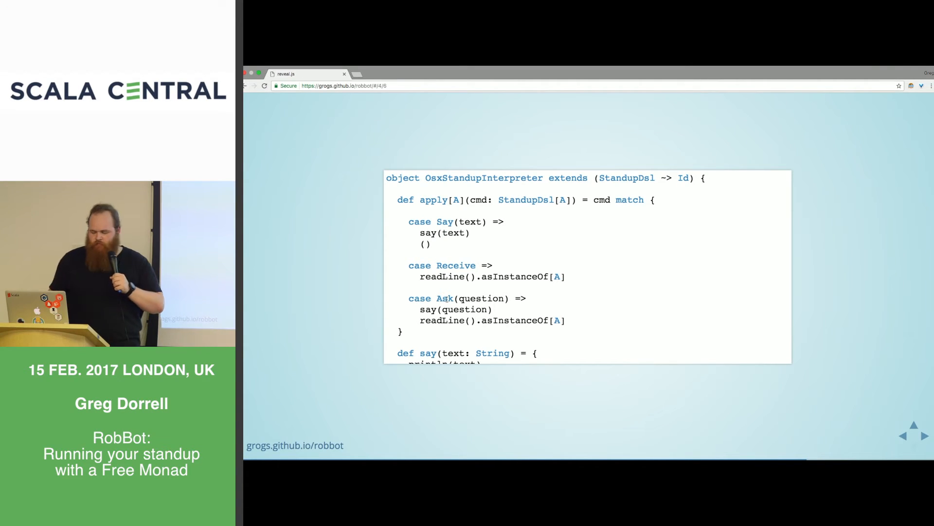
right_click(441, 297)
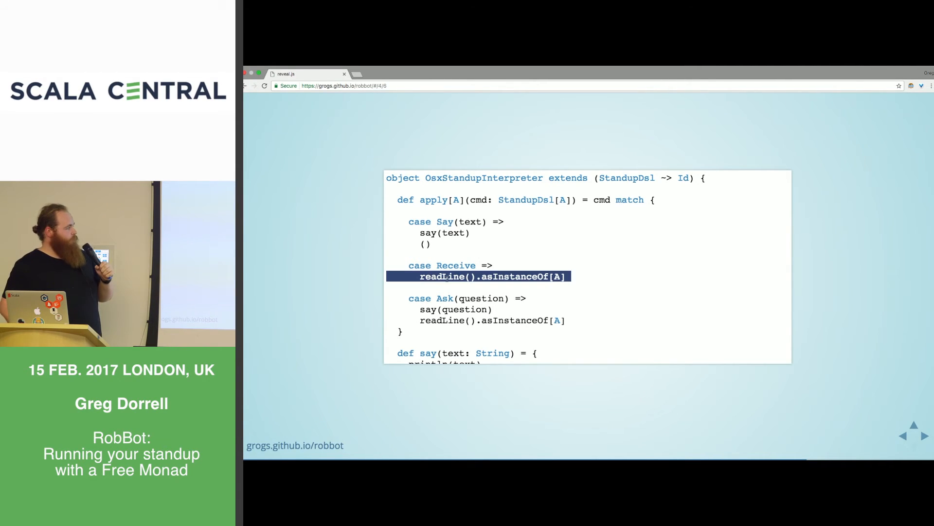
mouse_move(439, 247)
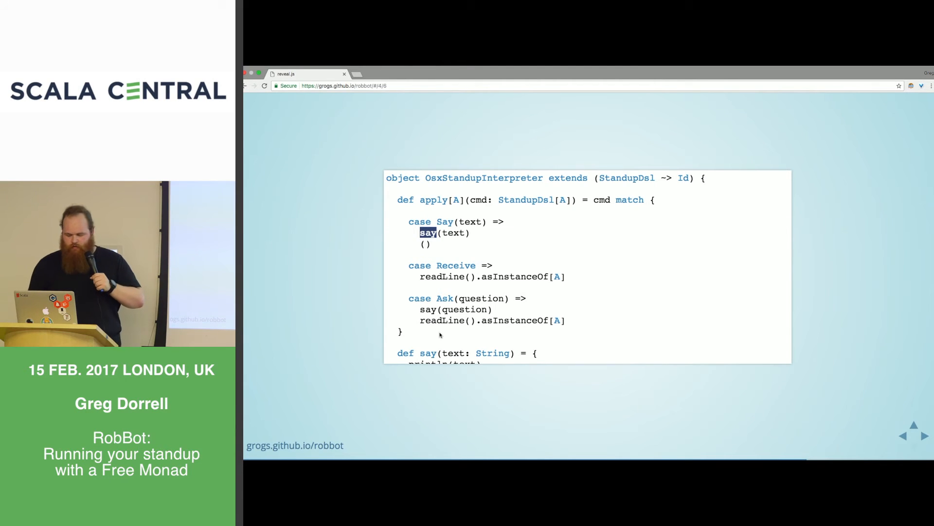
left_click(923, 433)
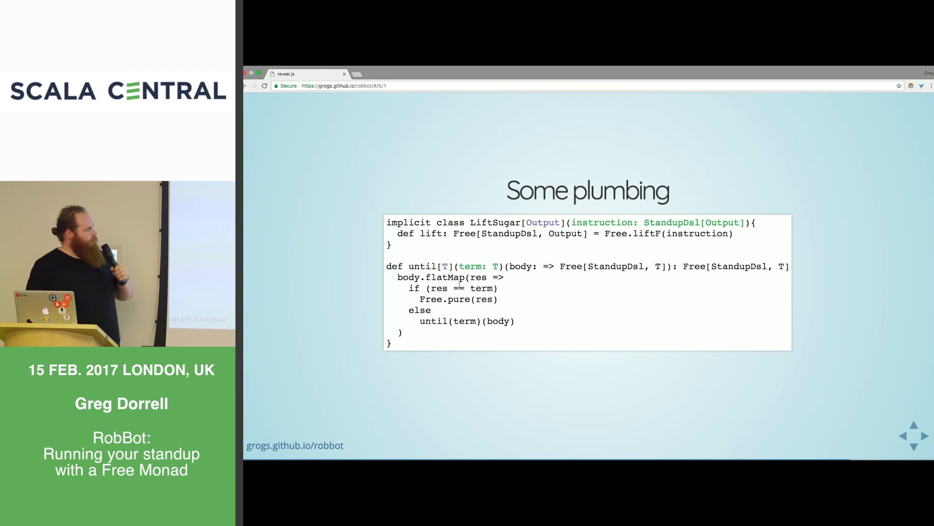
double_click(472, 266)
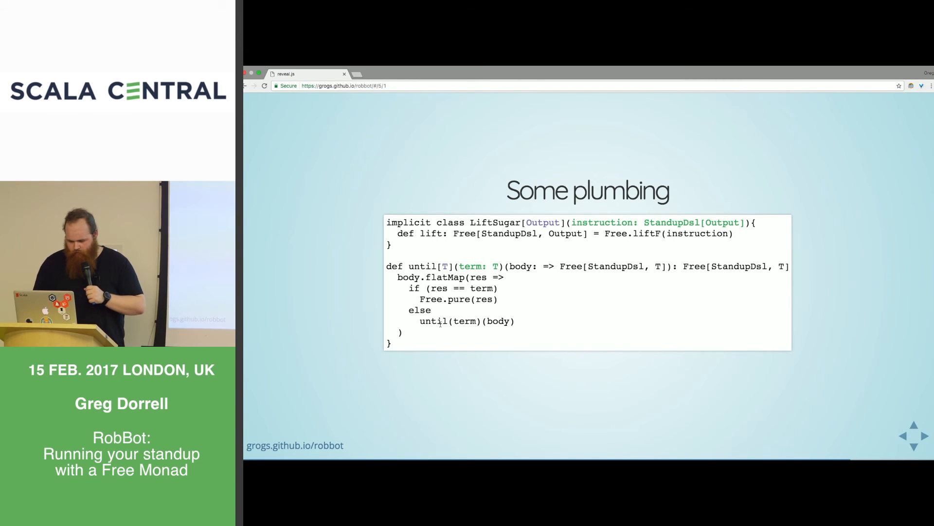
key("Right")
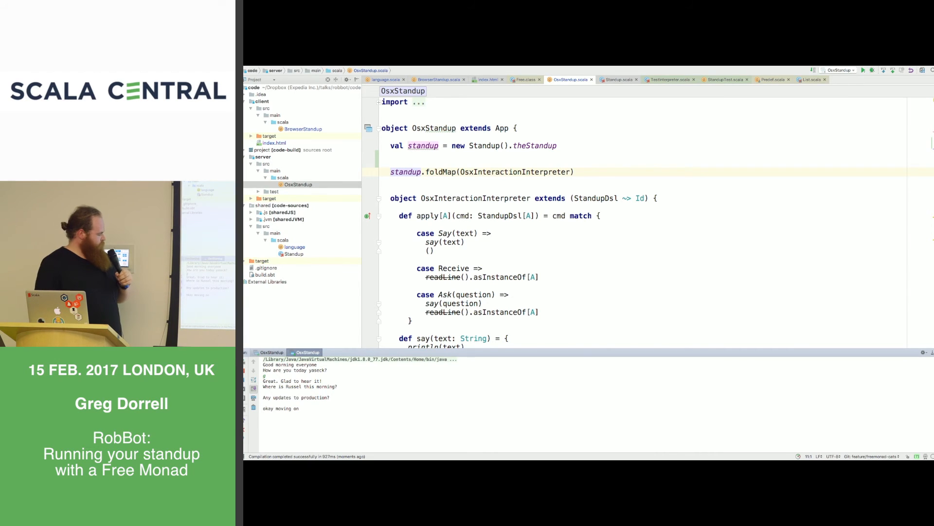
Bring the OsxStandup run to the prompt 'Shall we talk about this ticket?'.
type("Shall we talk about this ticket?")
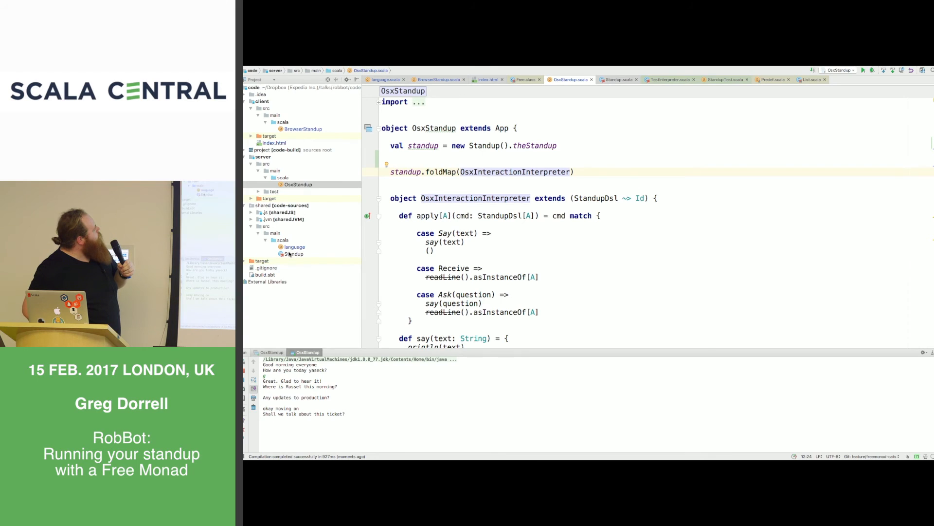
Open Standup.scala and answer the ticket prompts with 'n' and 'hgghjfjhkvkvhj'.
left_click(617, 80)
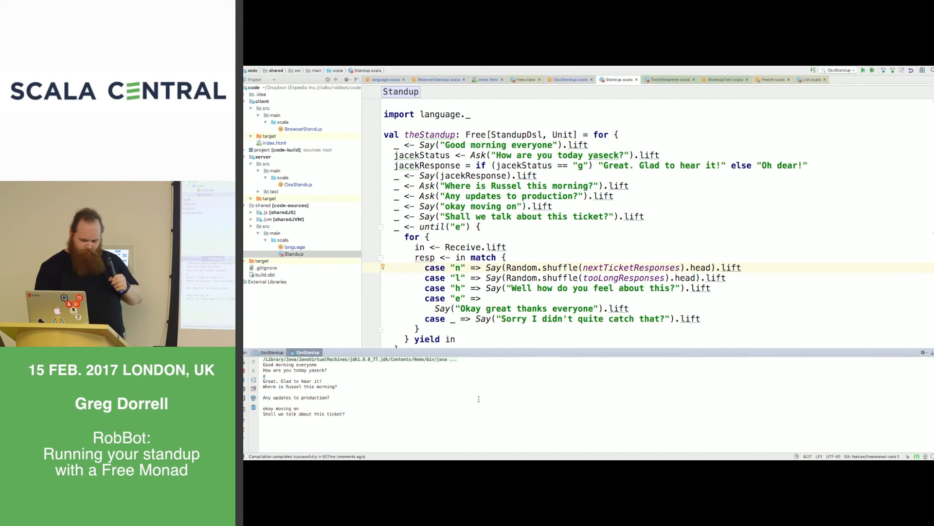
type("n")
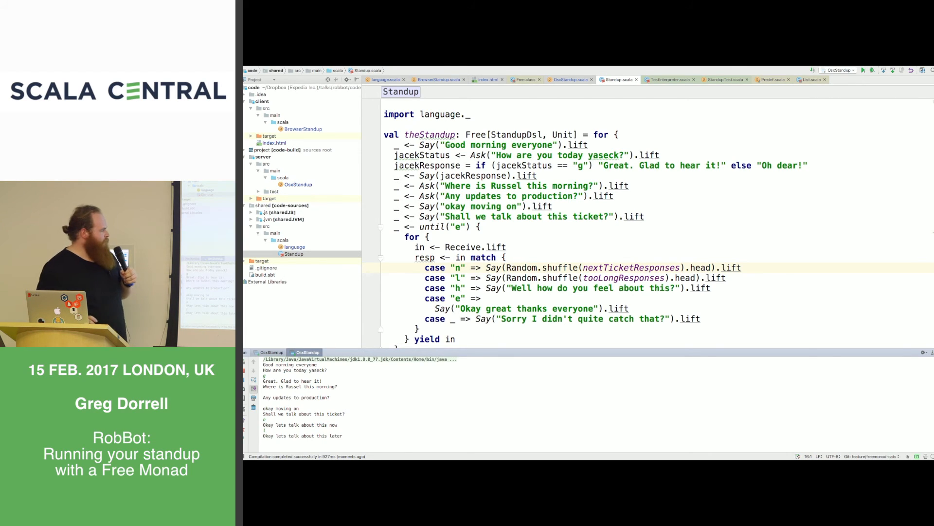
type("hgghjfjhkvkvhj")
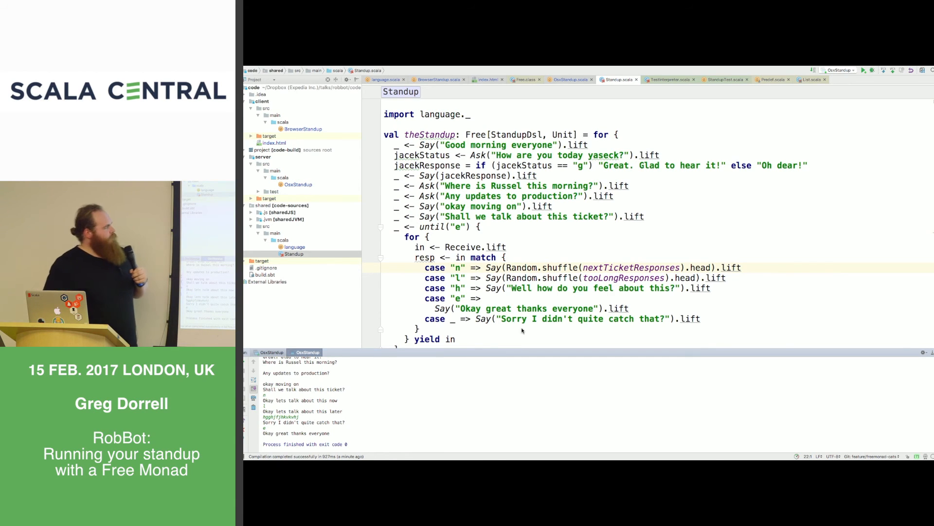
Highlight the standup for-comprehension, clear the highlight, and expand the server test folder.
double_click(532, 145)
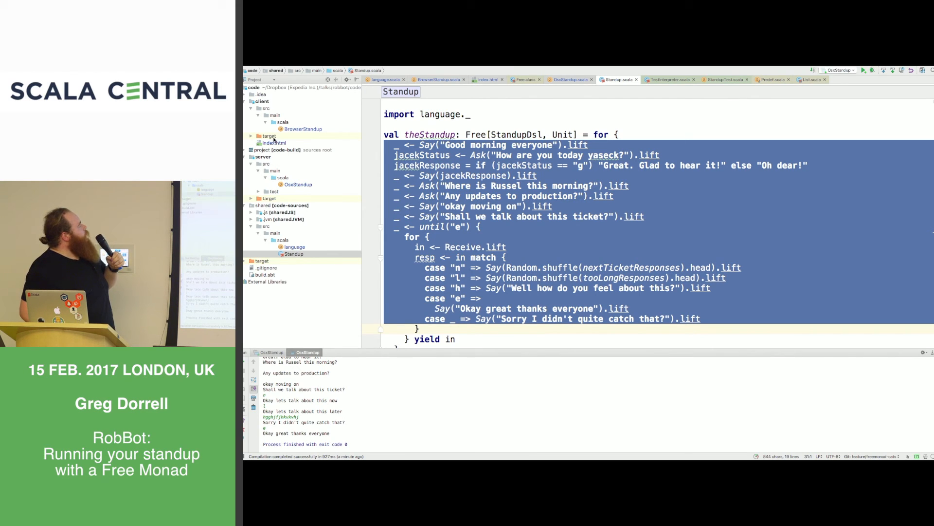
left_click(268, 136)
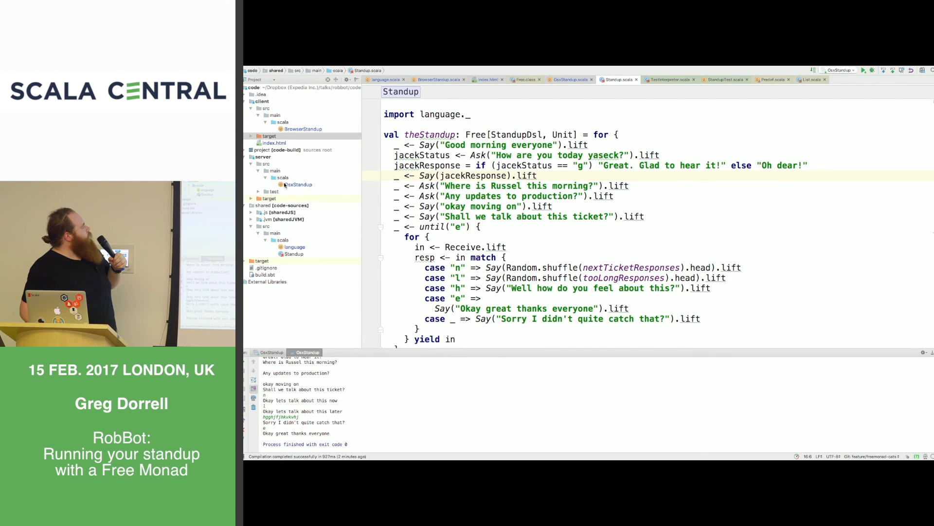
left_click(274, 191)
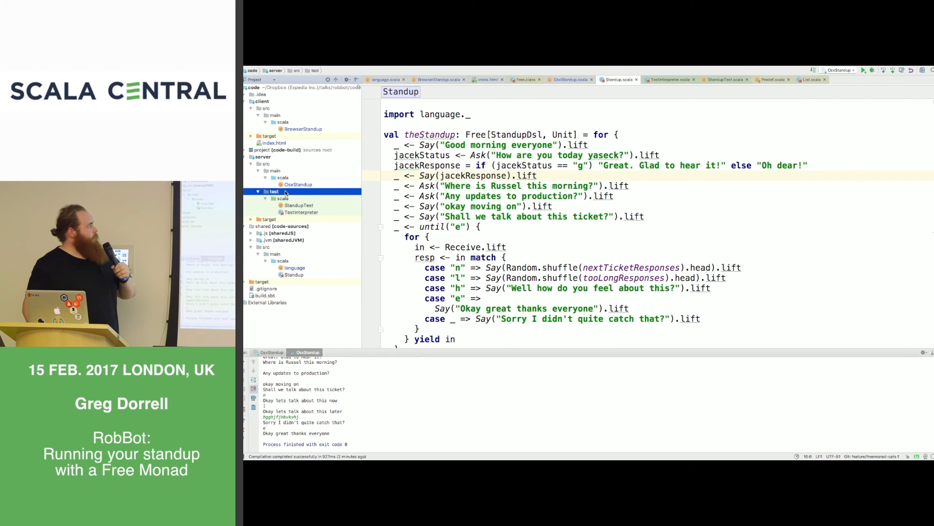
Open TestInterpreter.scala from server/test/scala in the Project tree.
left_click(301, 212)
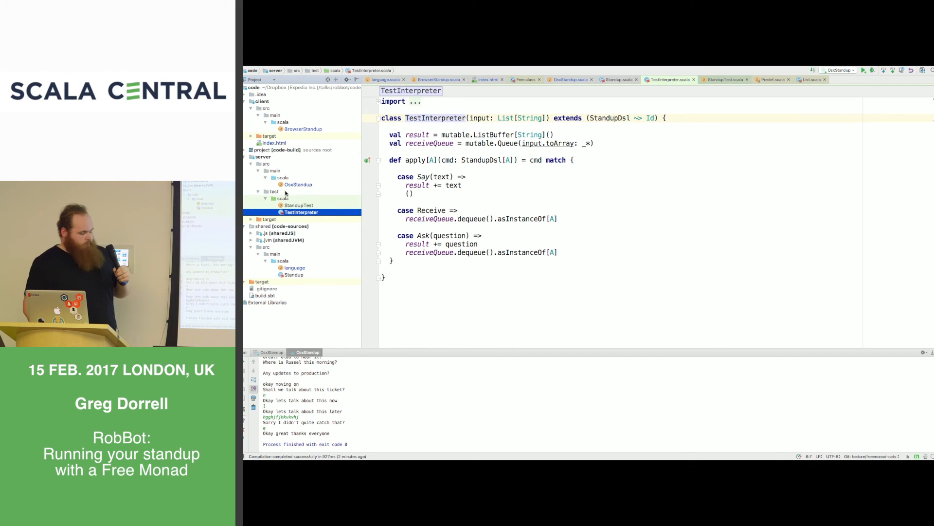
mouse_move(324, 198)
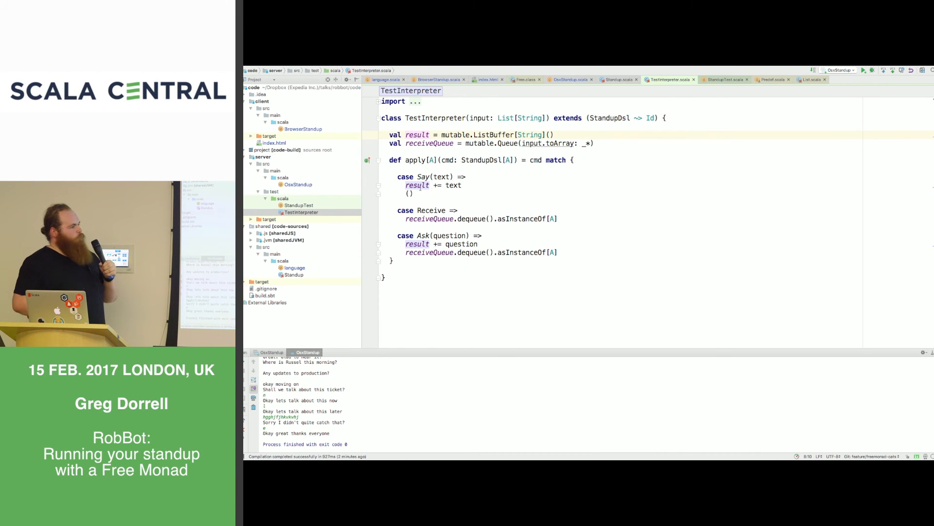
mouse_move(417, 176)
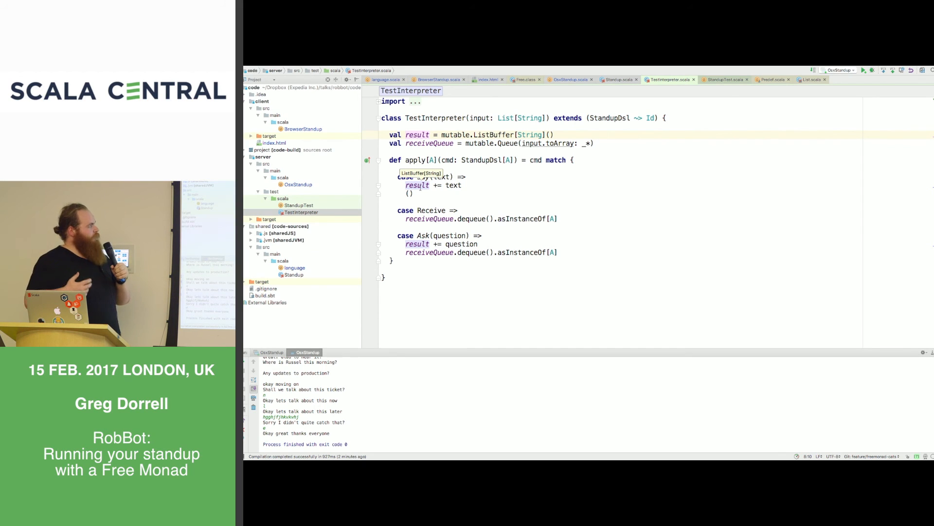
mouse_move(356, 184)
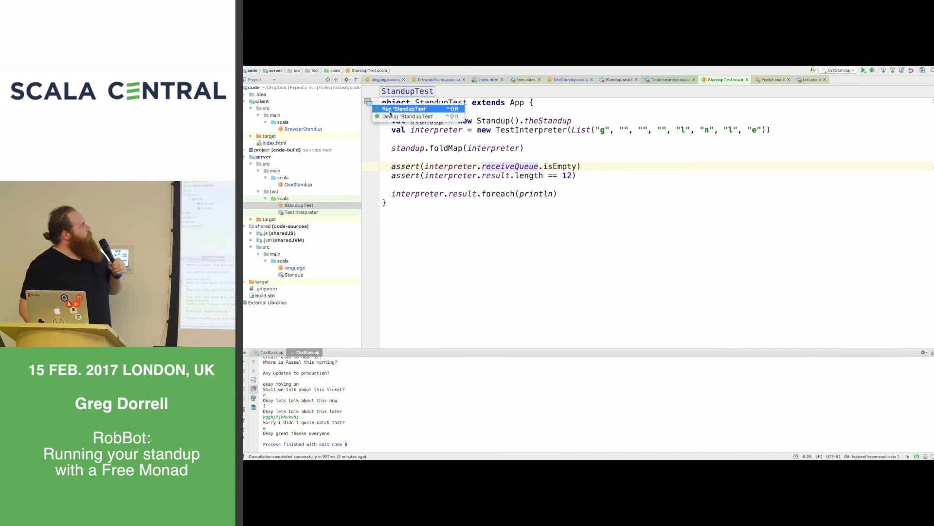
Run the StandupTest app from its gutter run icon.
left_click(404, 109)
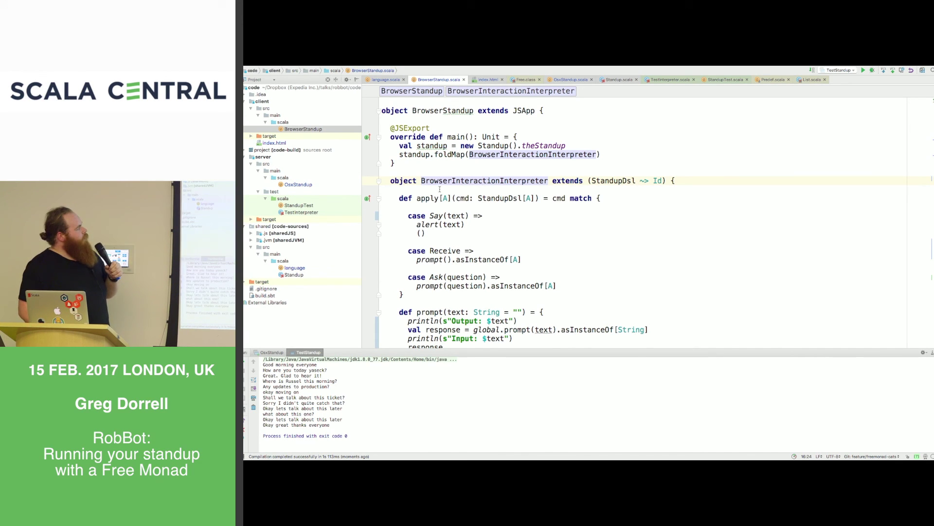
scroll("down", 3)
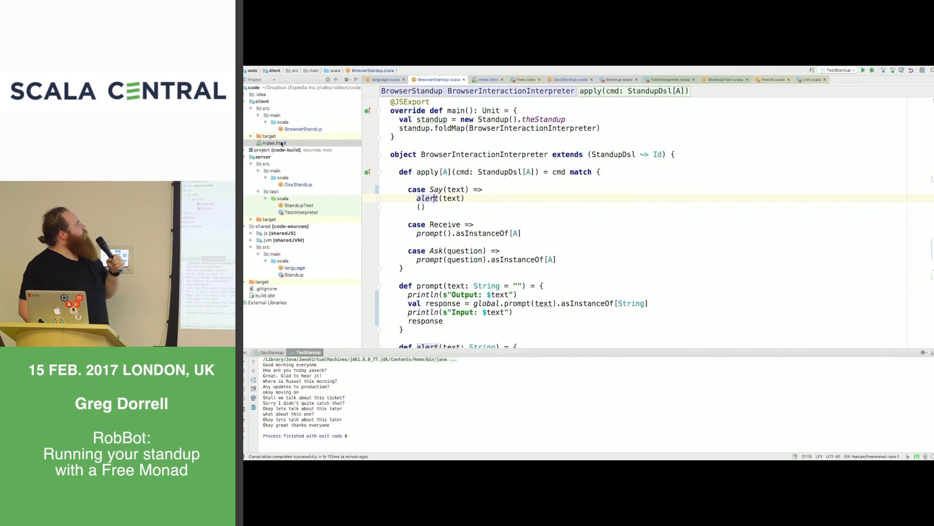
left_click(273, 142)
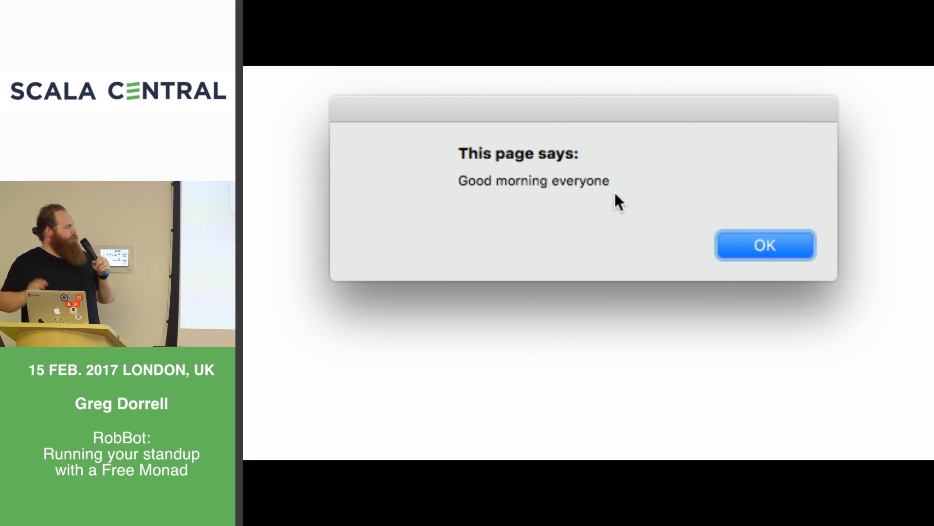
mouse_move(675, 222)
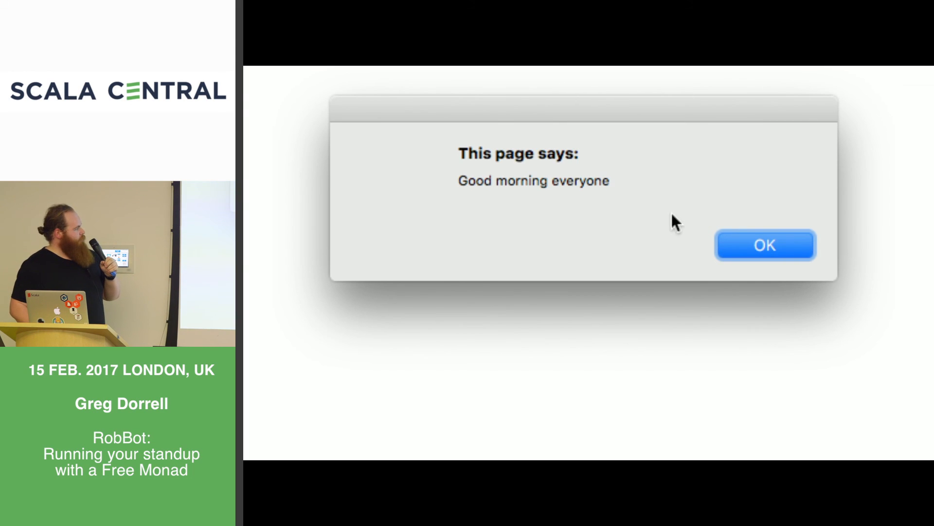
Dismiss the greeting and answer 'how are you today' and the production updates question.
left_click(763, 245)
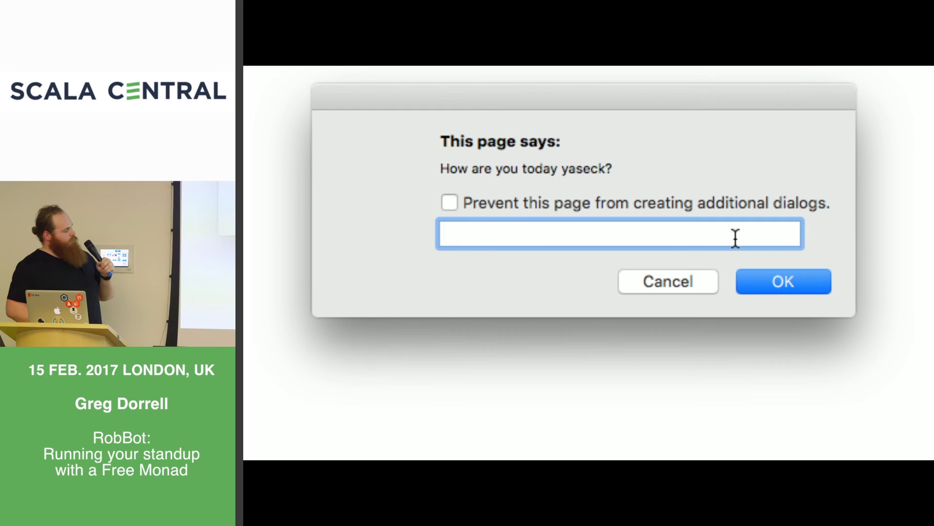
left_click(783, 281)
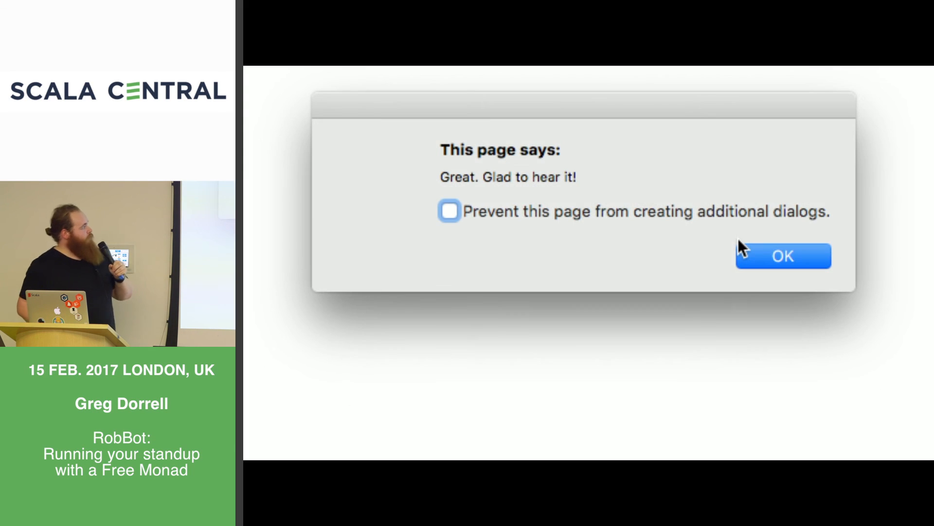
left_click(781, 256)
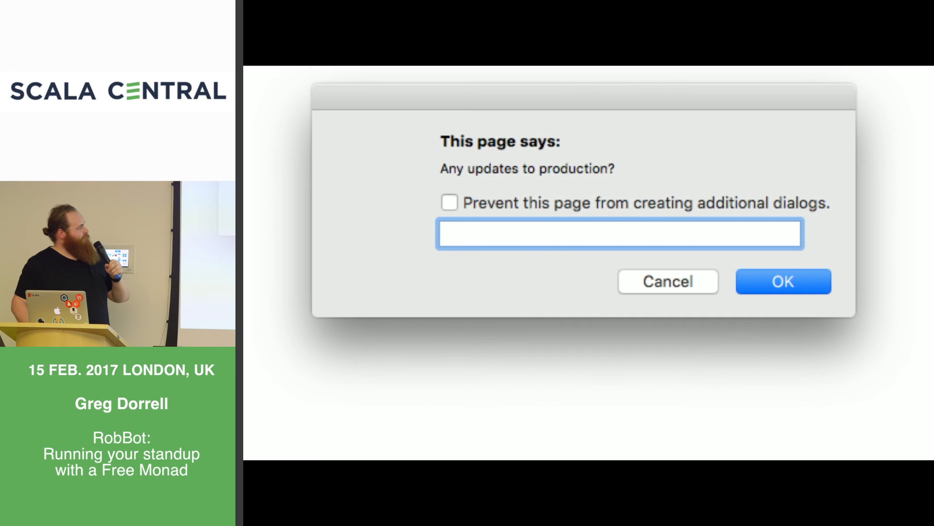
left_click(784, 281)
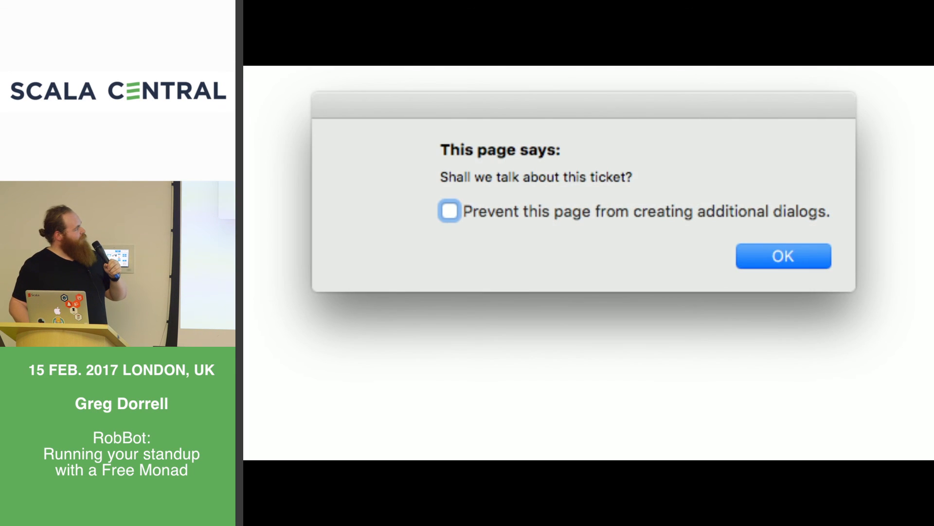
Answer the ticket question and dismiss the closing 'Okay great thanks everyone' message.
left_click(783, 255)
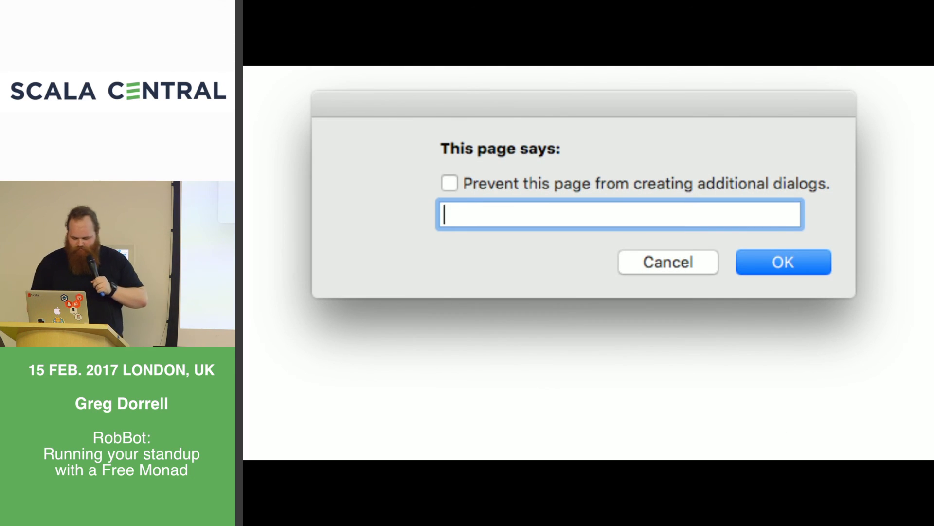
left_click(783, 262)
type("e")
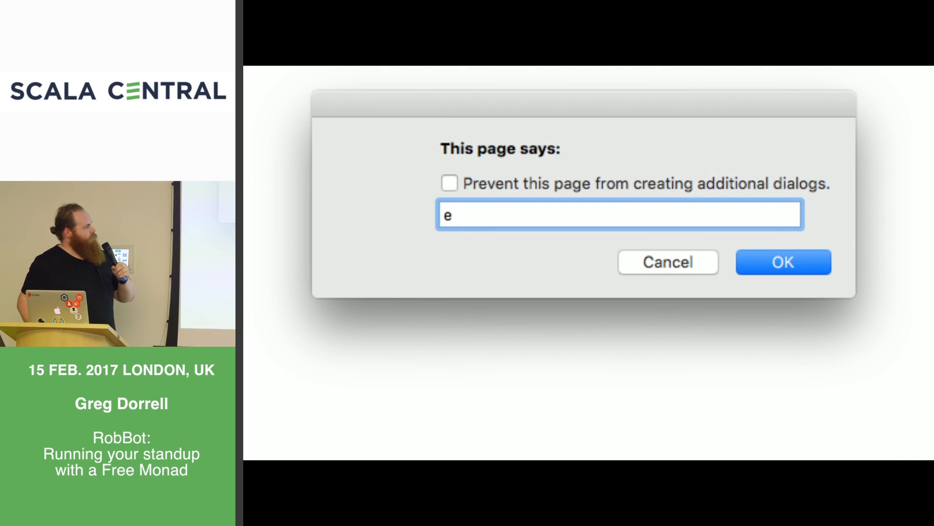
left_click(783, 256)
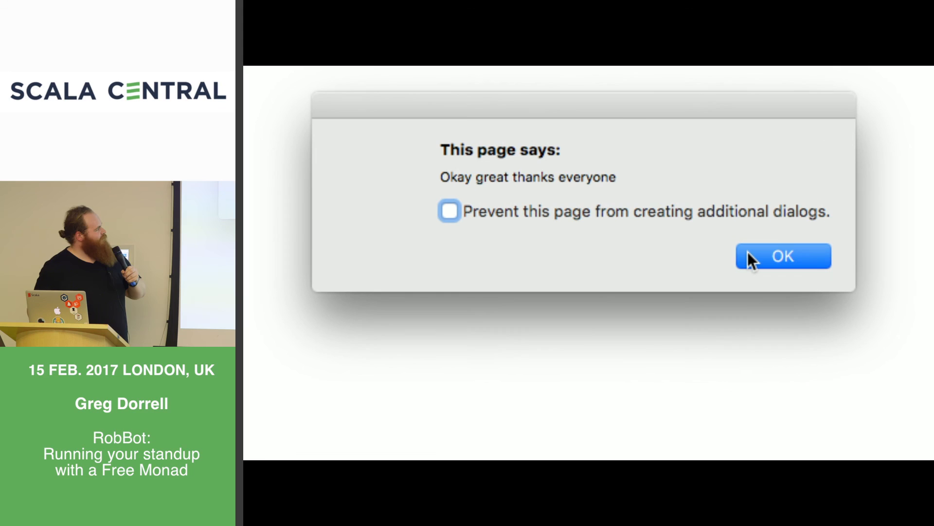
left_click(783, 269)
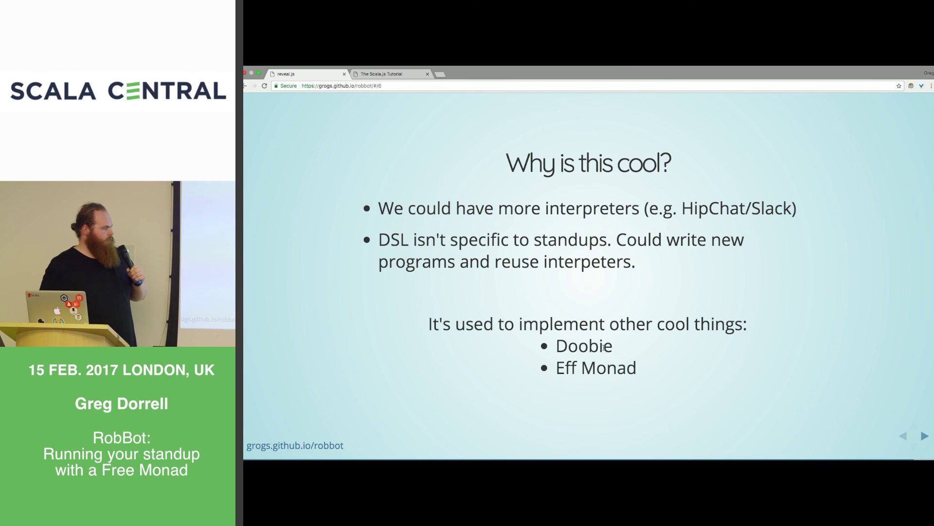
Highlight 'Doobie' among the Free monad examples on the 'Why is this cool?' slide.
double_click(583, 345)
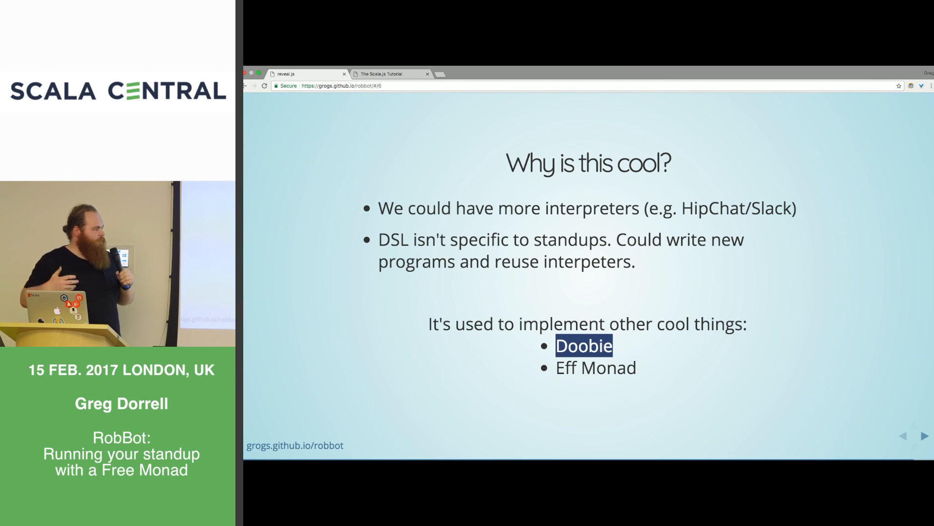